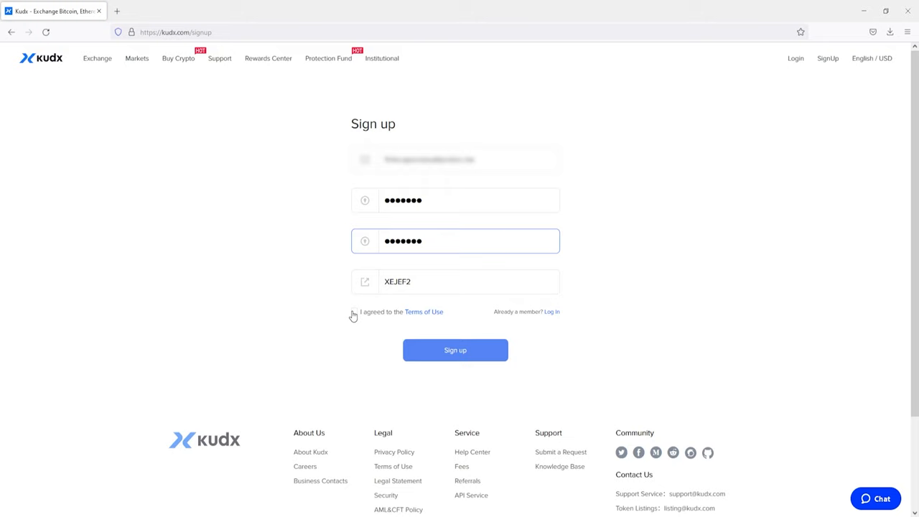
- Accept the Terms of Use and create the Kudx account
click(455, 349)
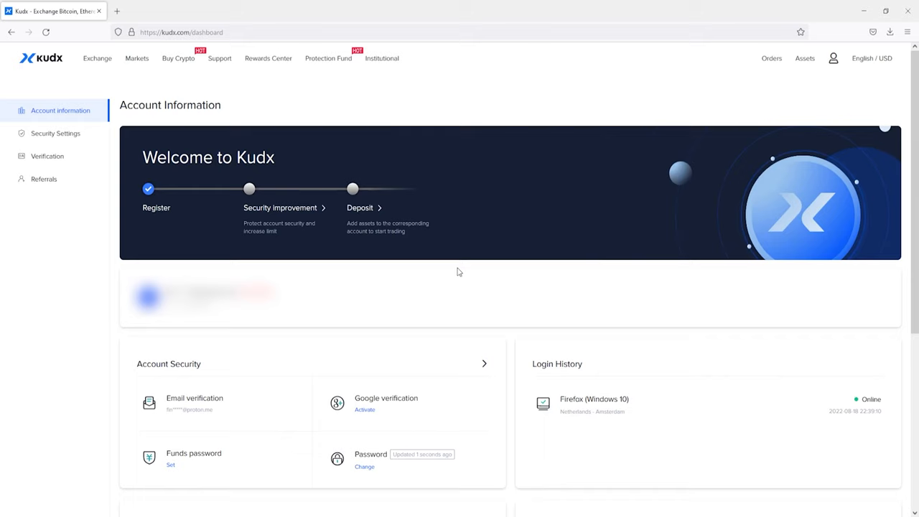
- Show the Binance.US wallet balances for Bitcoin, BNB and Tether
click(804, 58)
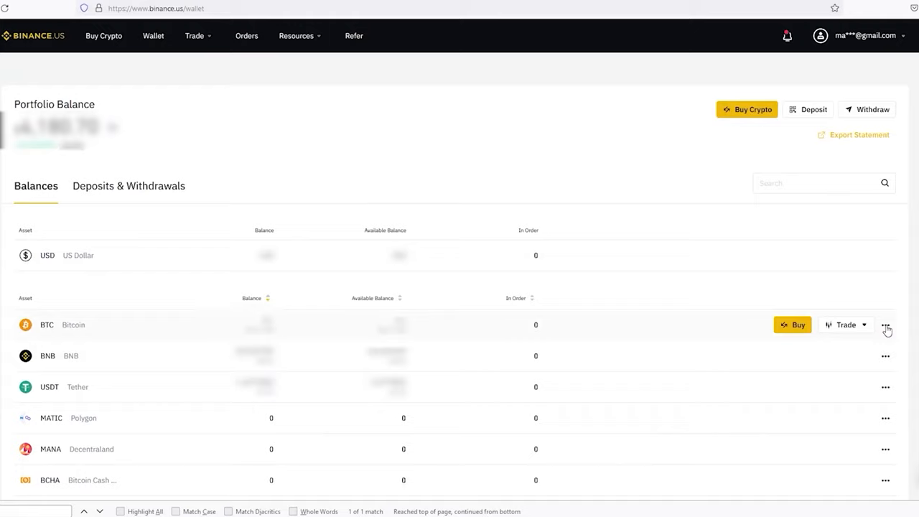
- Withdraw 0.1 BTC from the Binance.US wallet to the recipient address
click(885, 324)
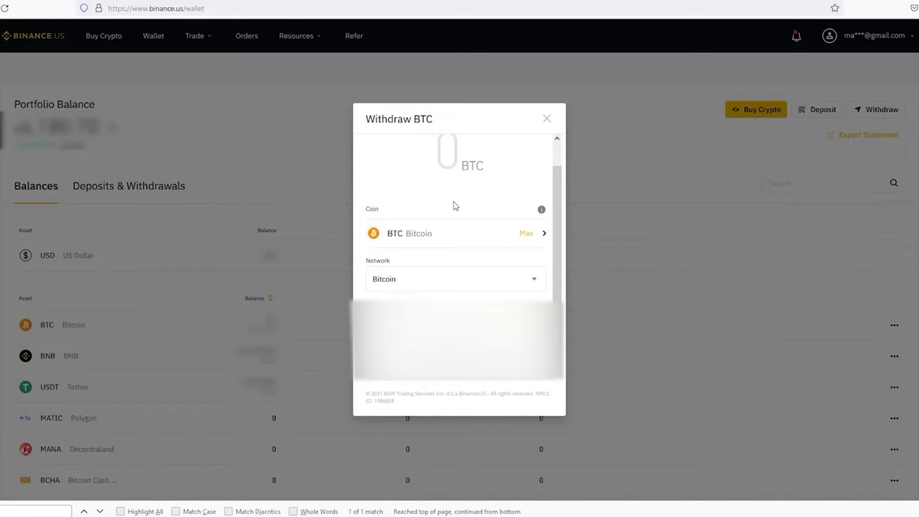
text(0.1)
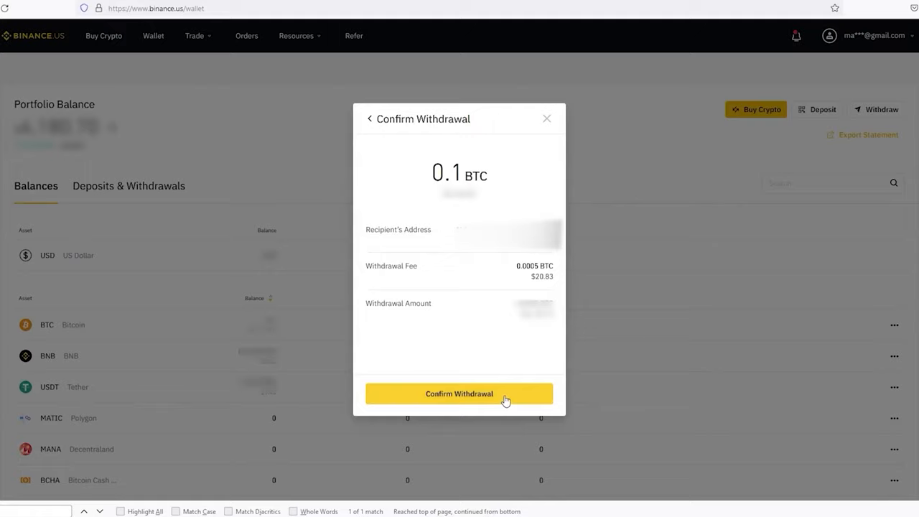
- Confirm the 0.1 BTC withdrawal with the SMS verification code
click(459, 393)
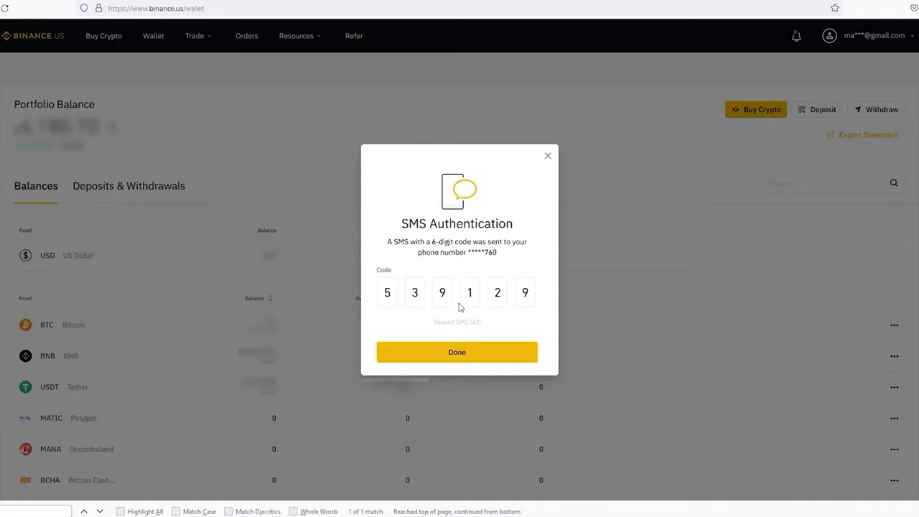
click(457, 352)
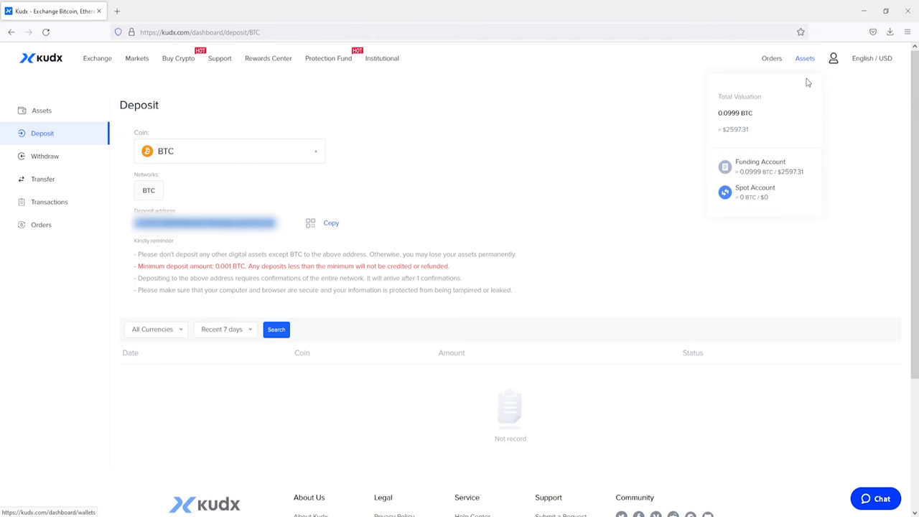
- Transfer all 0.0999 BTC from Funding to Spot in Kudx
click(43, 179)
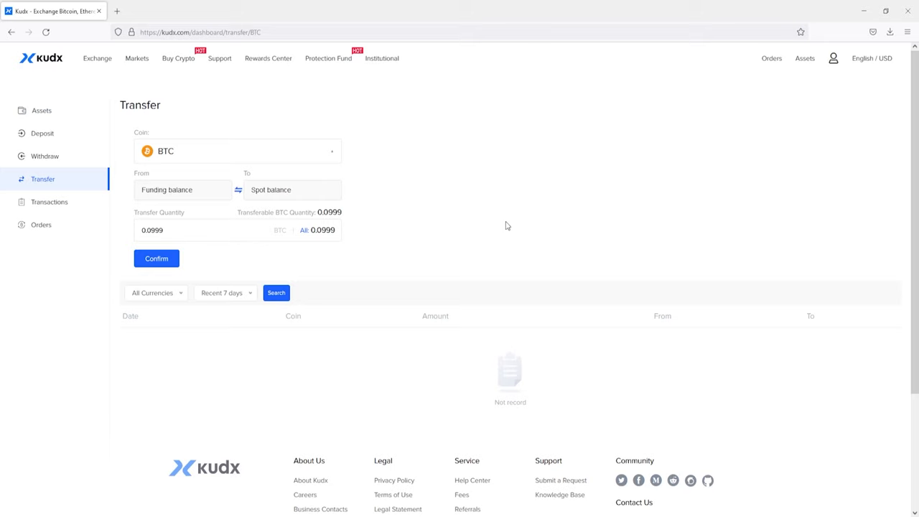
click(97, 58)
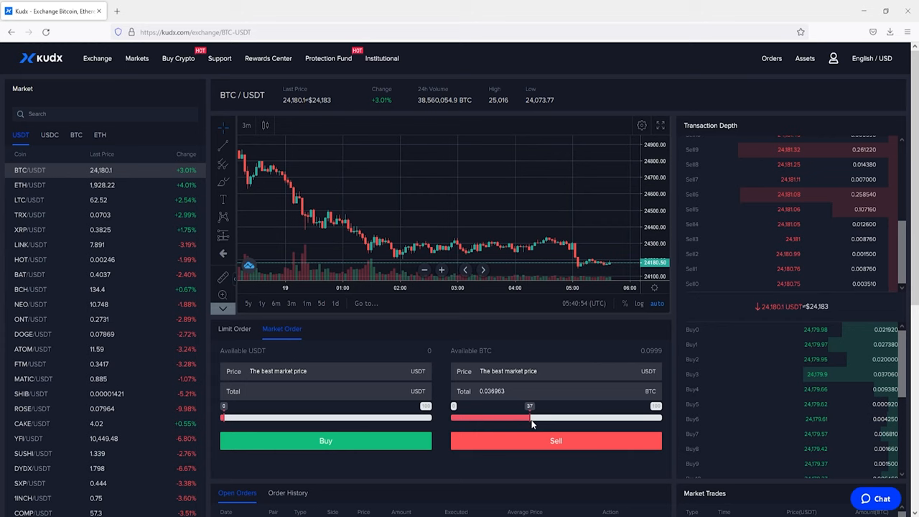
- Market-sell the BTC for about 2412.66 USDT and start a USDT withdrawal
click(556, 440)
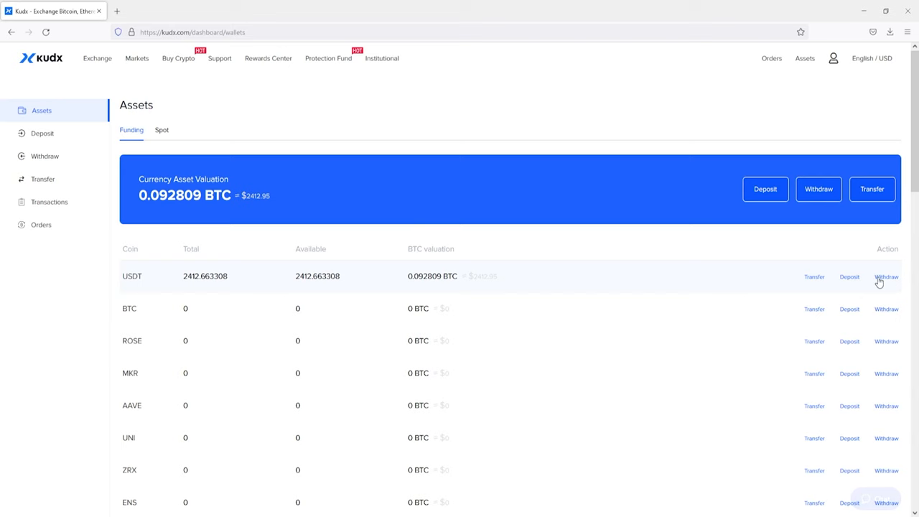
click(885, 276)
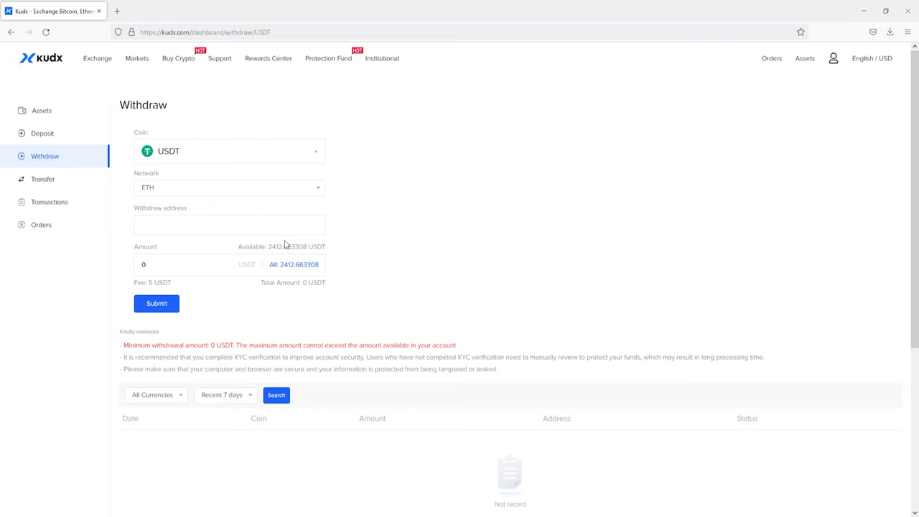